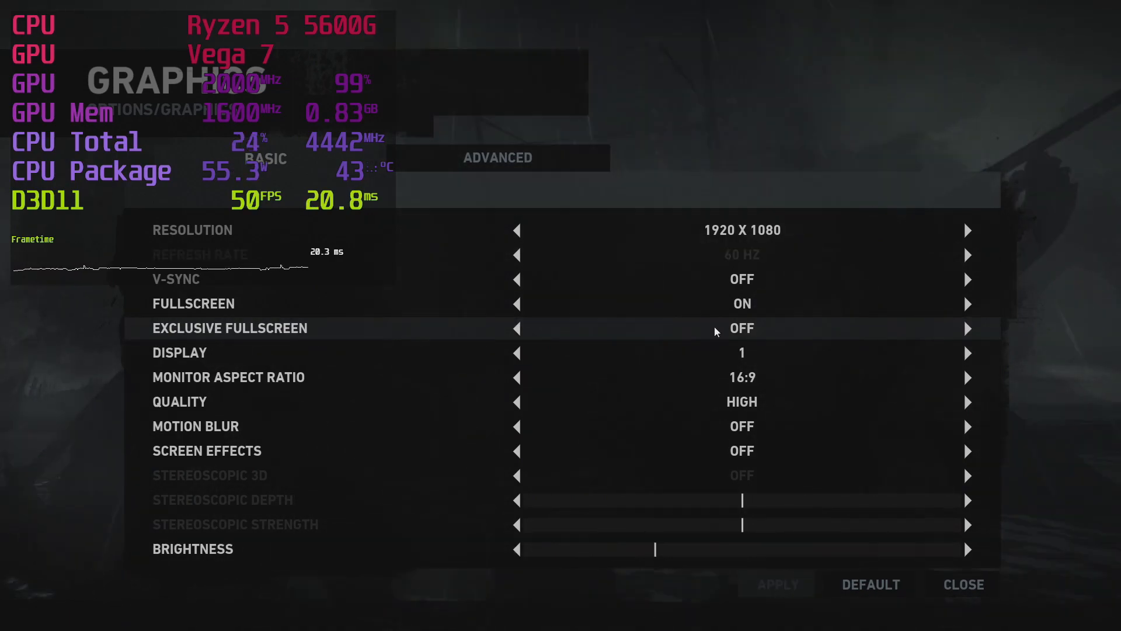
# Switch Exclusive Fullscreen to ON, apply it and keep the new display settings.
pyautogui.click(966, 327)
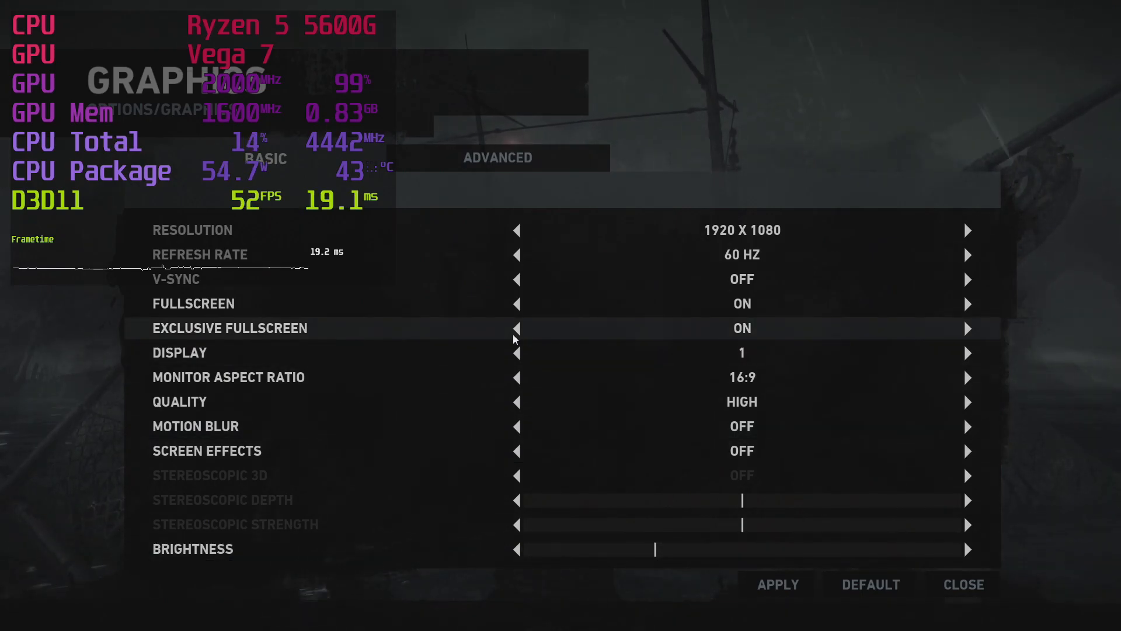
pyautogui.click(775, 584)
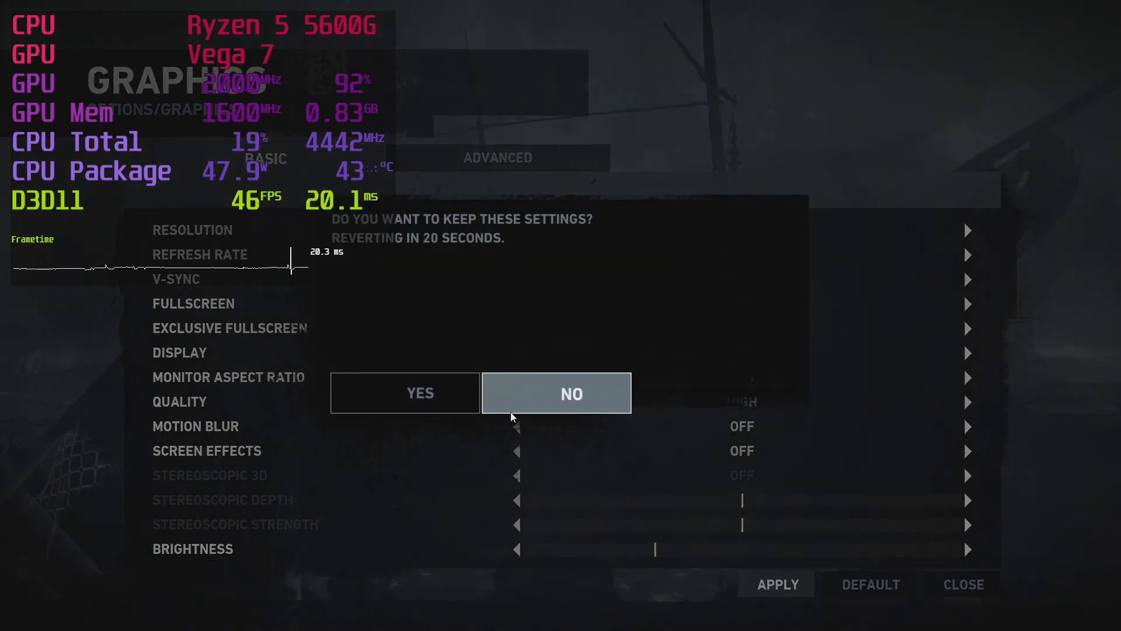
pyautogui.click(556, 392)
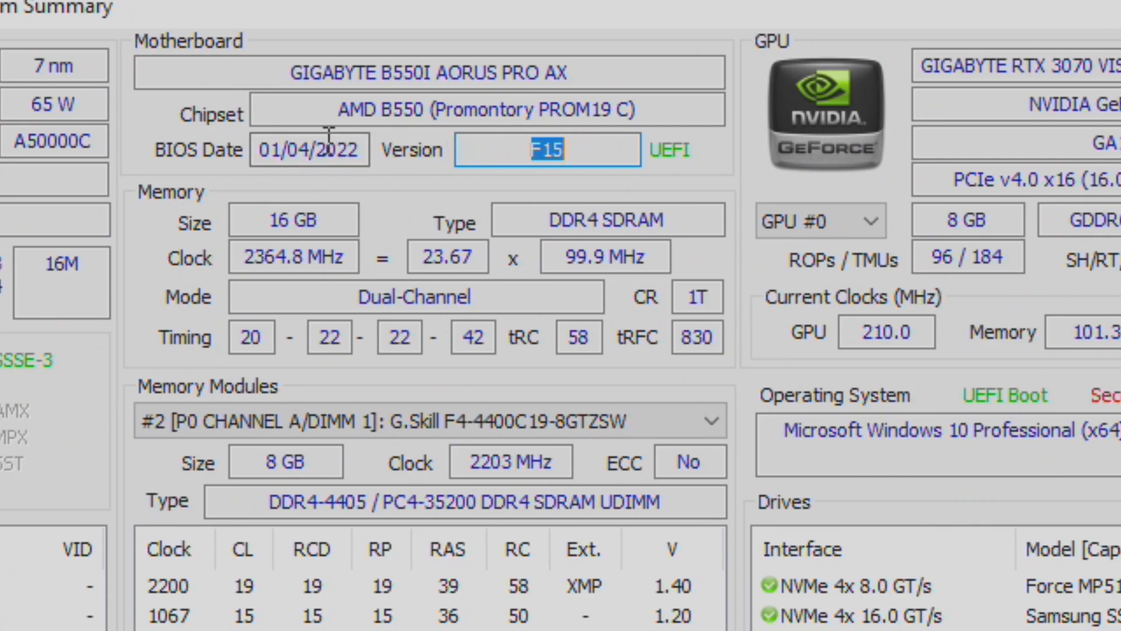
pyautogui.moveTo(498, 142)
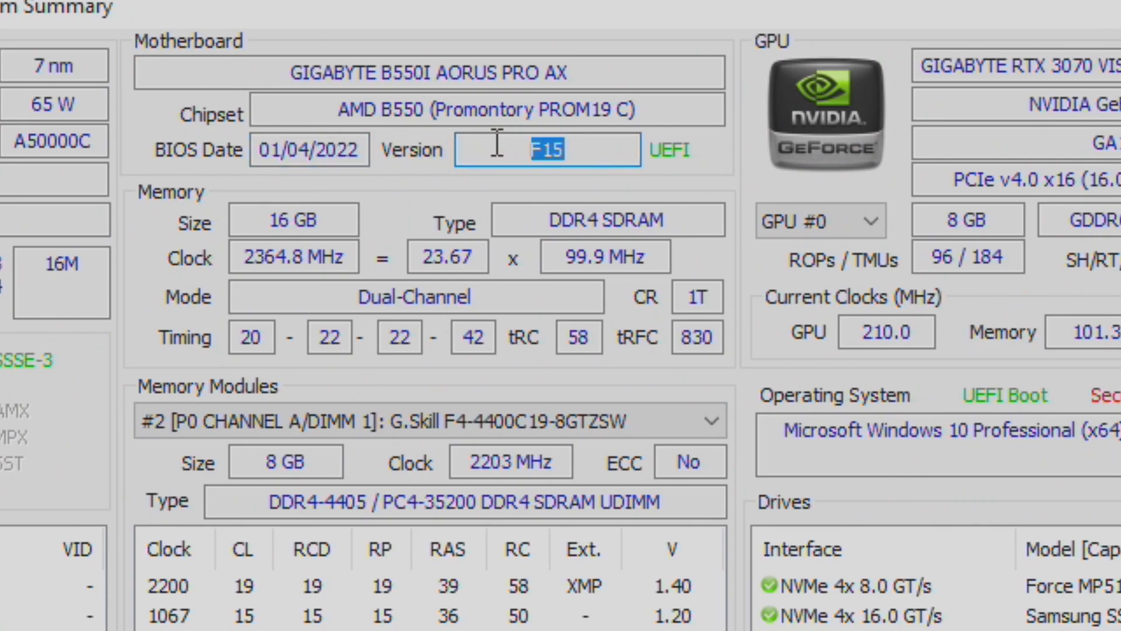
pyautogui.moveTo(425, 175)
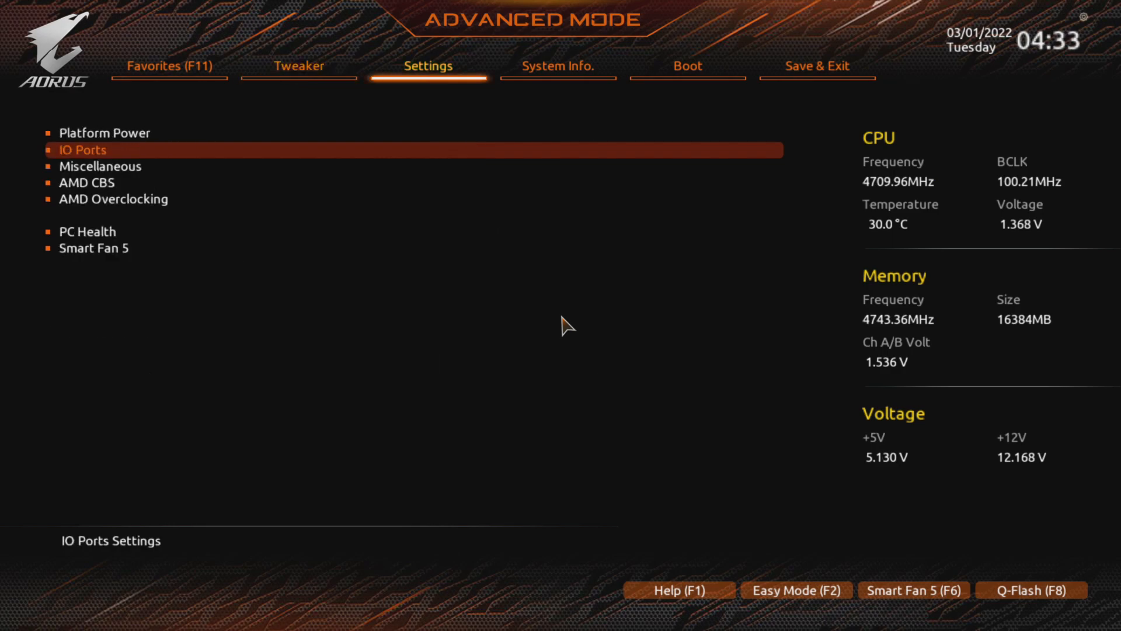
# In IO Ports, set Integrated Graphics to Forces.
pyautogui.click(84, 149)
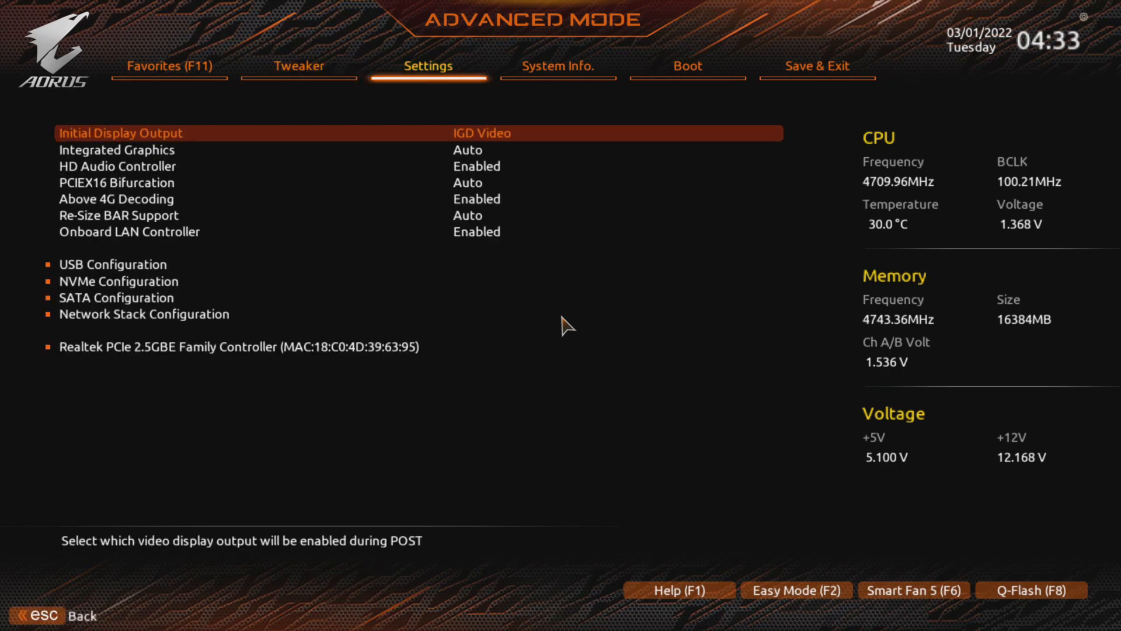
pyautogui.click(117, 150)
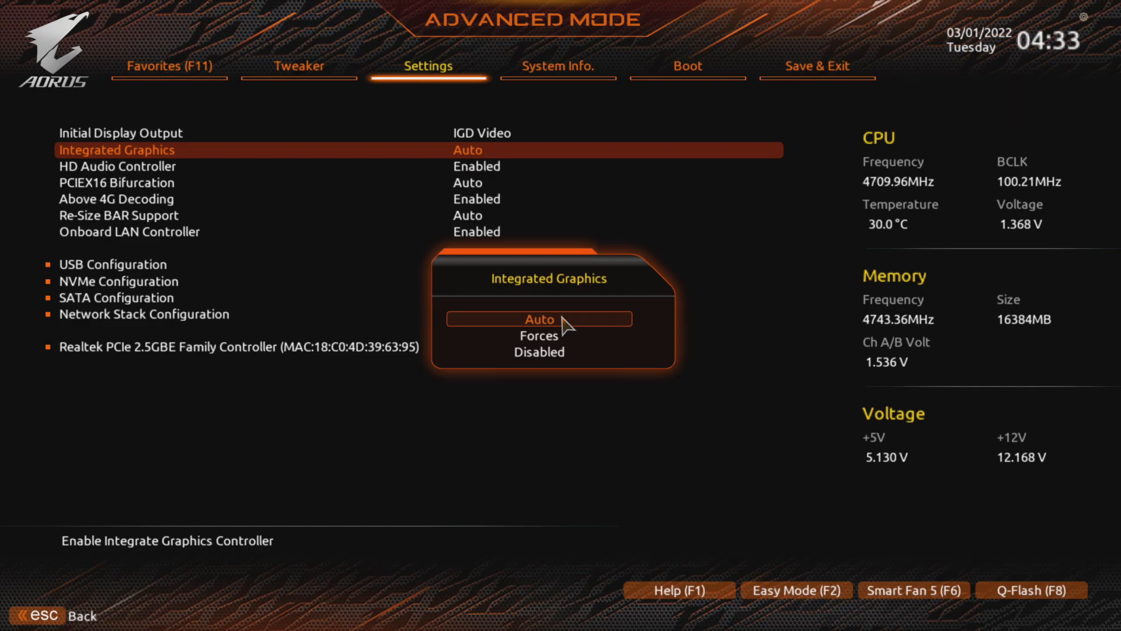
pyautogui.click(538, 335)
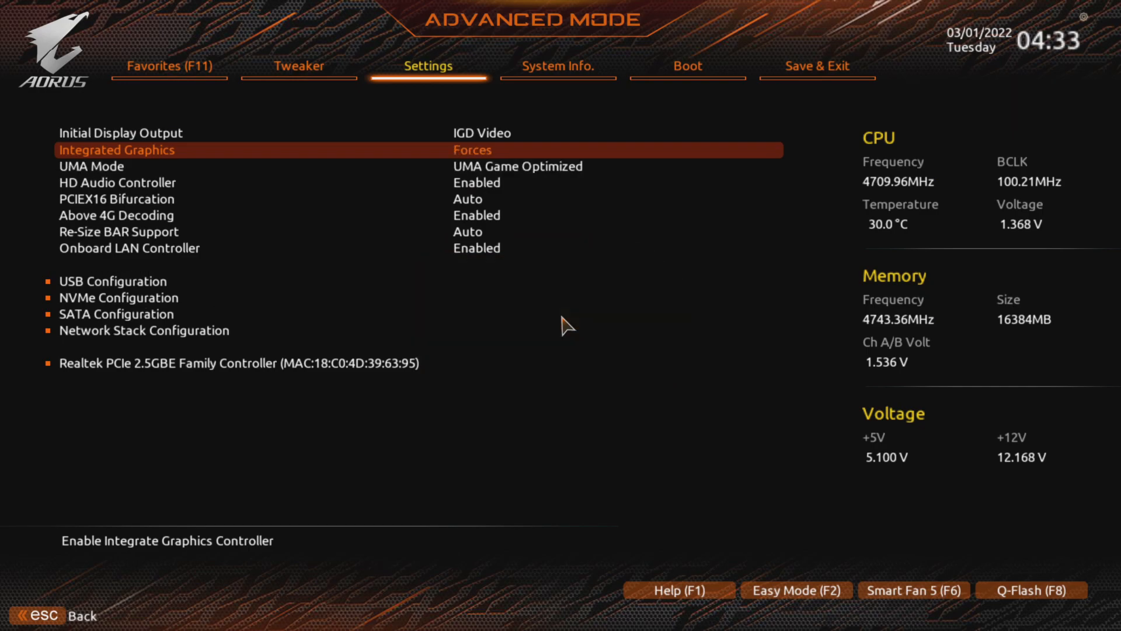
# Set UMA Mode to UMA Specified and pick a UMA frame buffer size for the iGPU.
pyautogui.click(518, 165)
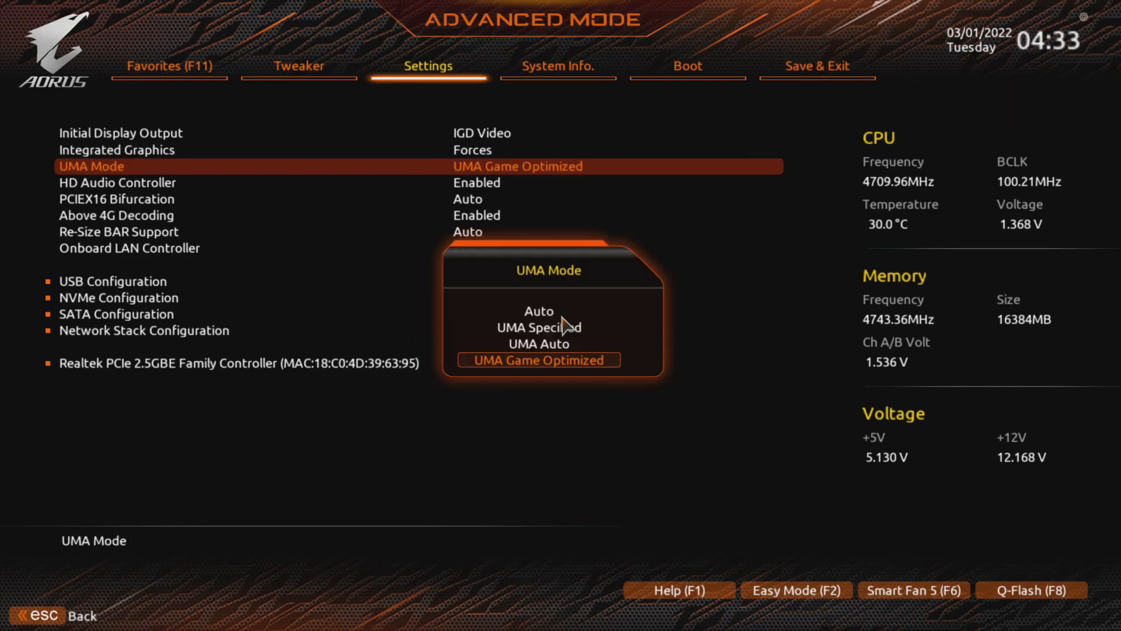
pyautogui.click(540, 360)
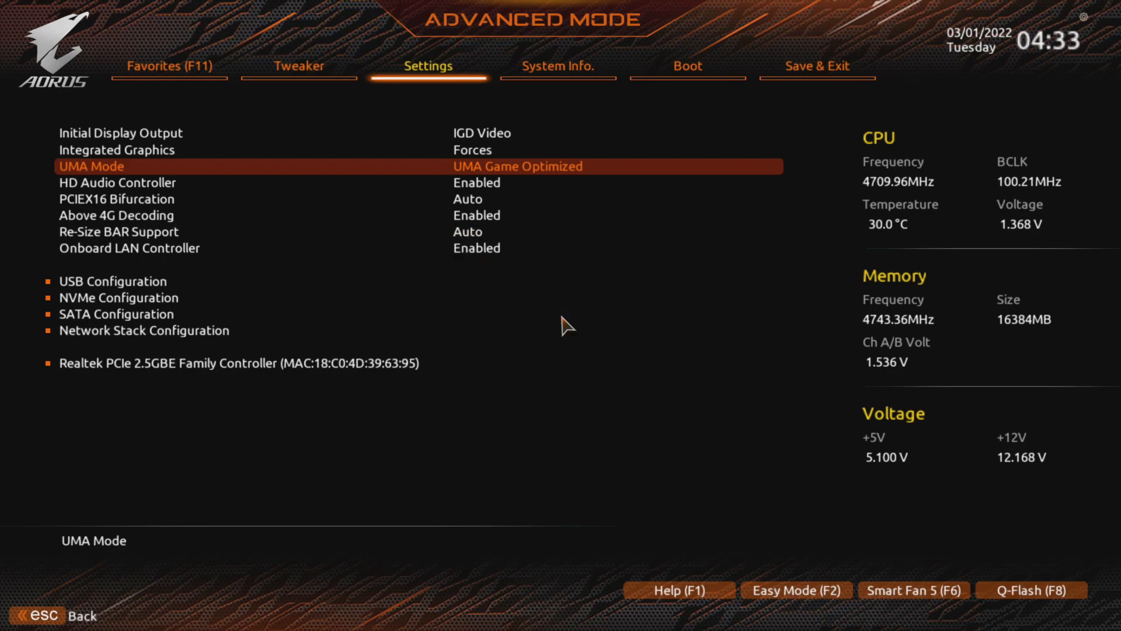
pyautogui.click(516, 166)
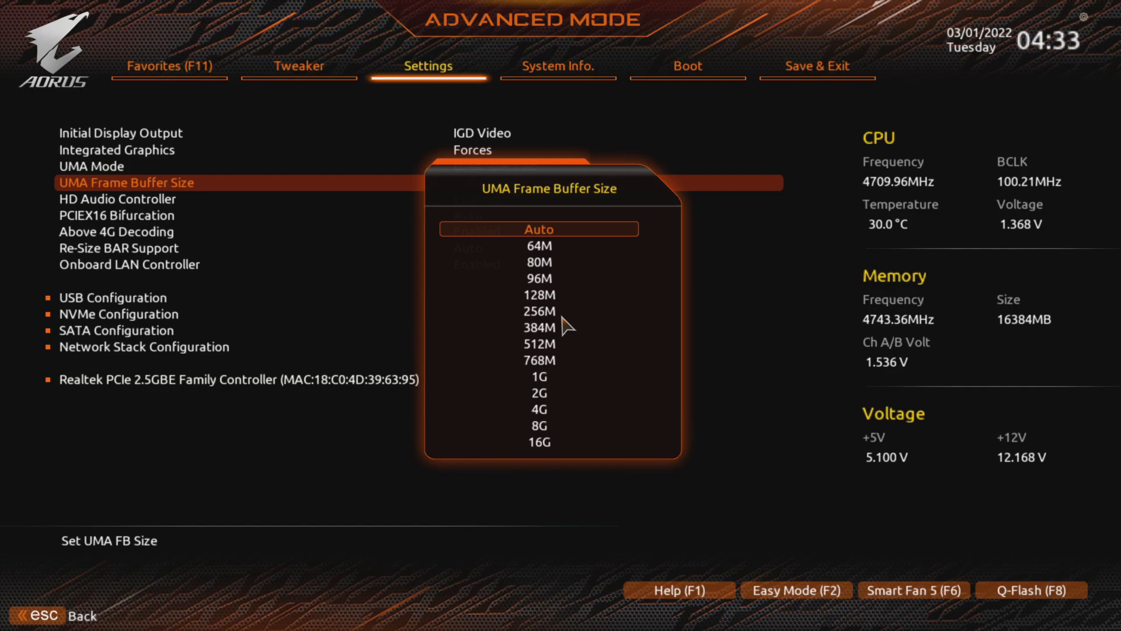
pyautogui.click(537, 311)
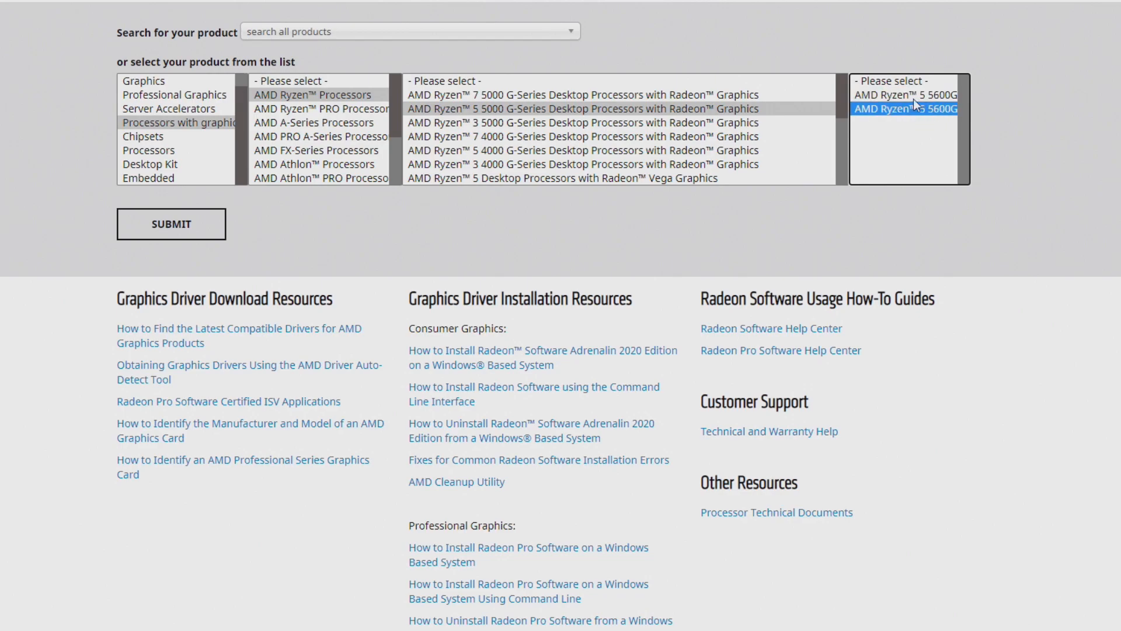
pyautogui.moveTo(204, 230)
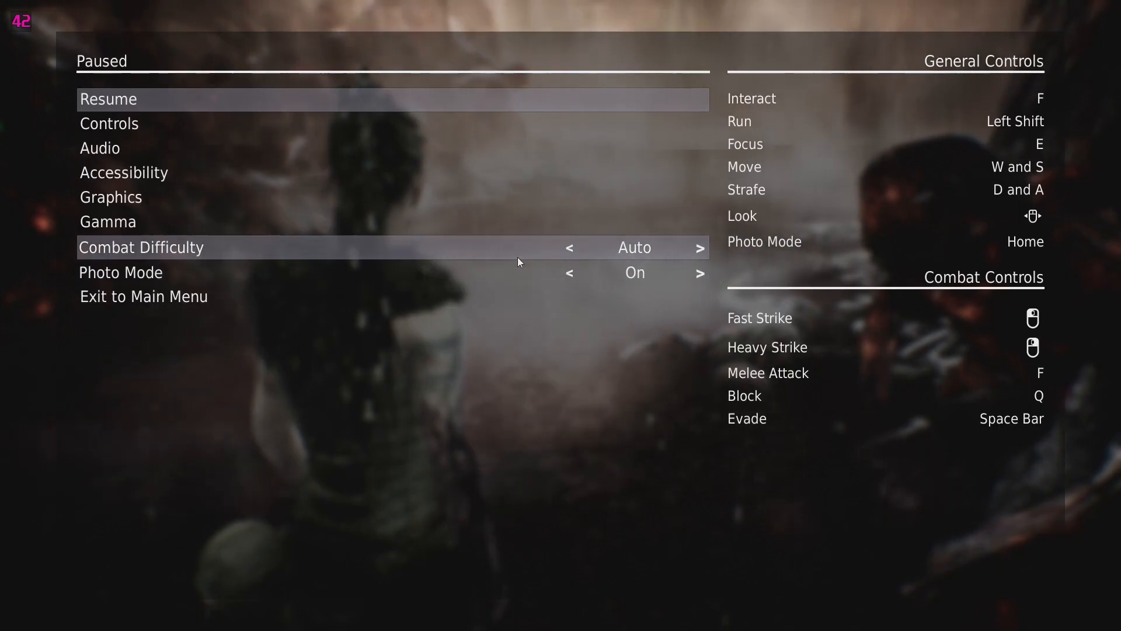
# Set custom graphics with low foliage, shadows and view distance, FSR Quality and DirectX 12, then resume.
pyautogui.click(111, 196)
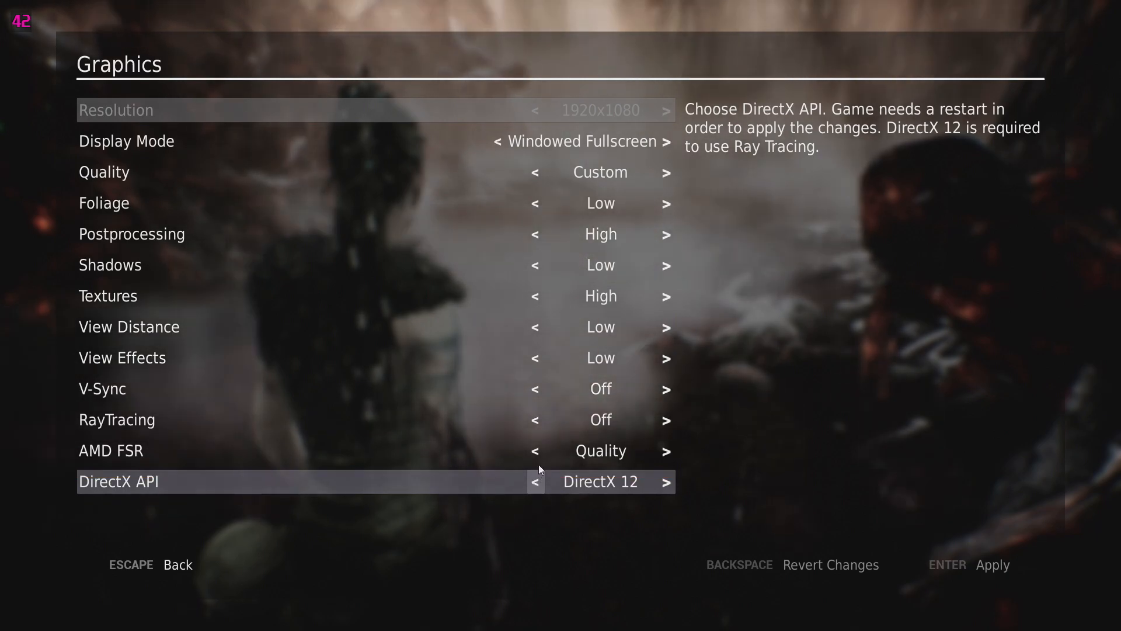
pyautogui.press('escape')
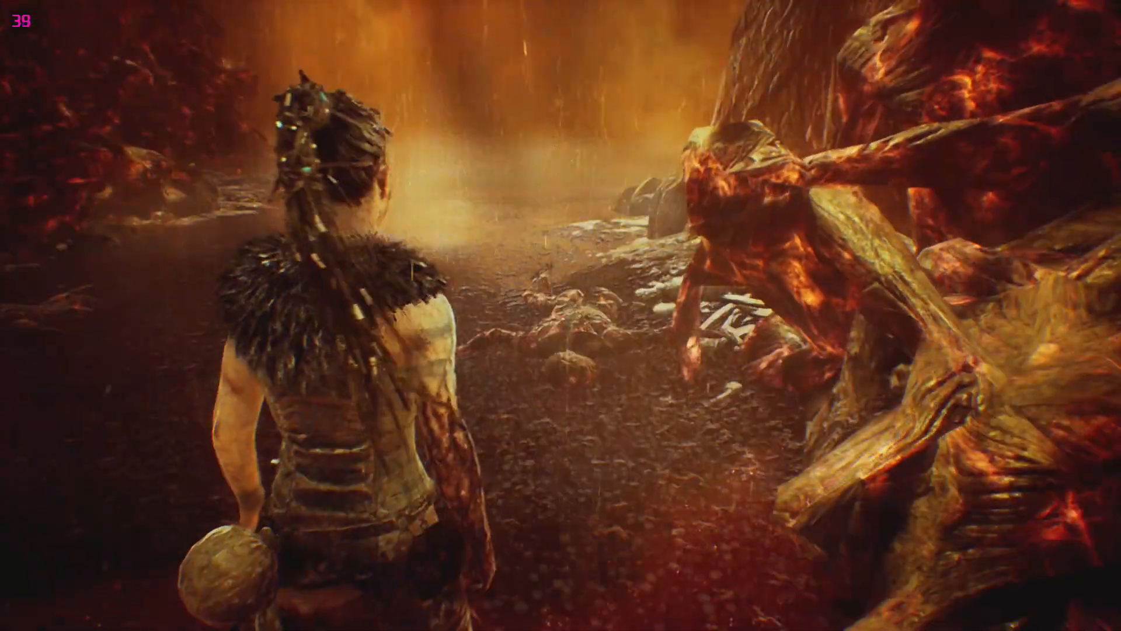